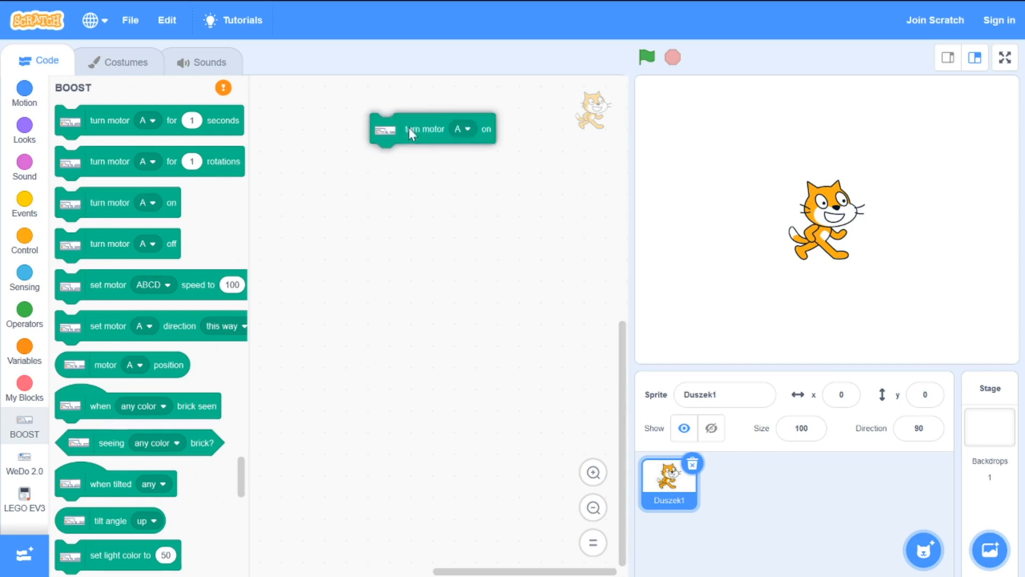
Step: Add a WeDo 2.0 'turn motor on' block below the BOOST motor block in the scripts area
{"action": "left_click", "coordinate": [25, 465]}
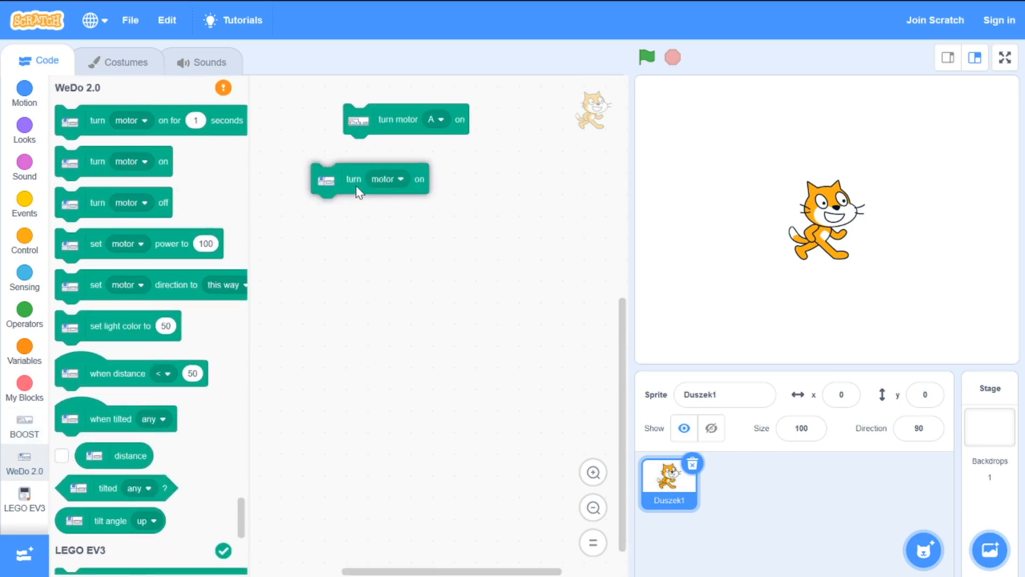
{"action": "left_click_drag", "start_coordinate": [357, 191], "coordinate": [392, 195]}
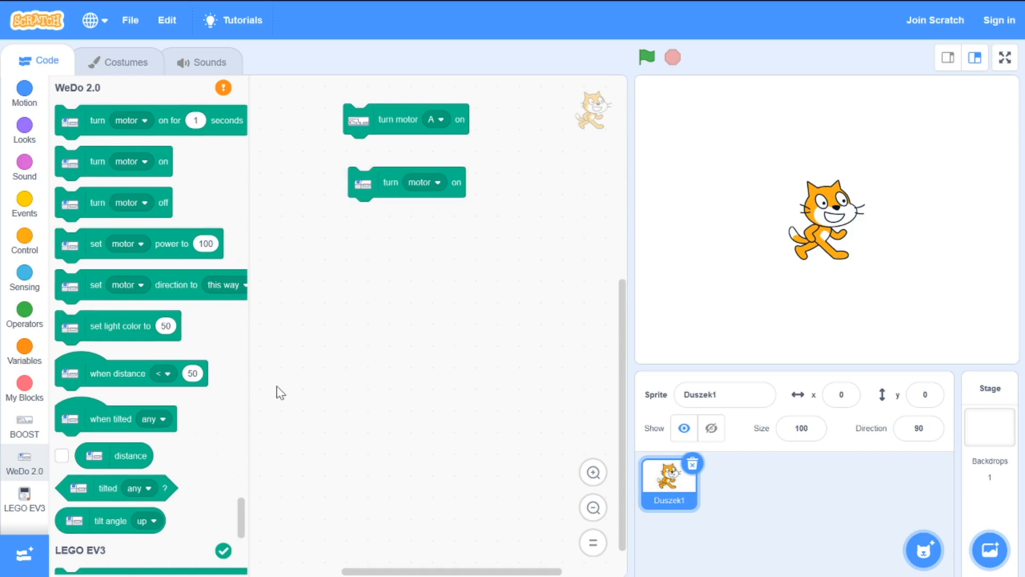
{"action": "left_click", "coordinate": [24, 499]}
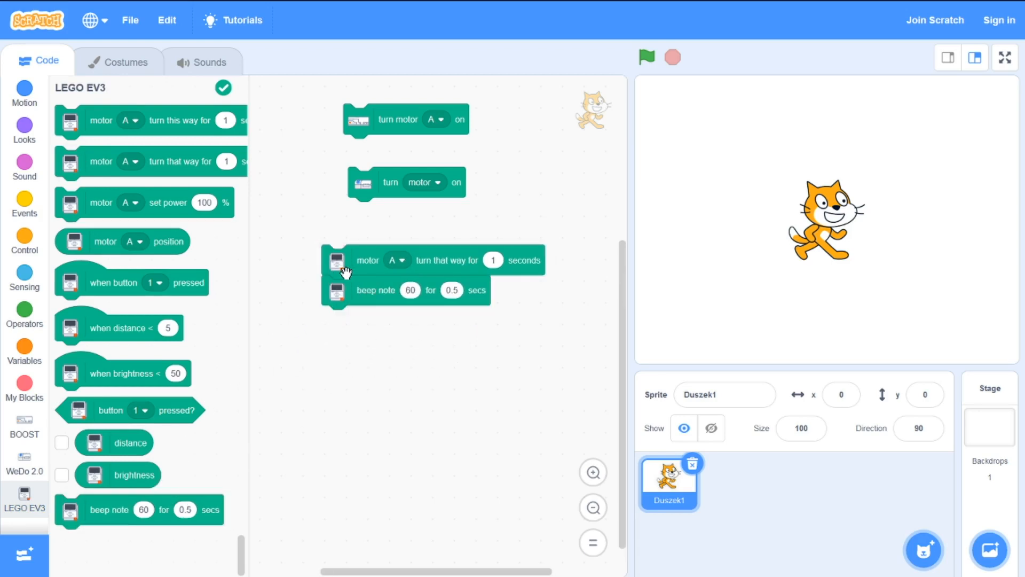
Step: Bring up the Events category to add 'broadcast go' and 'broadcast beep' blocks
{"action": "left_click", "coordinate": [25, 203]}
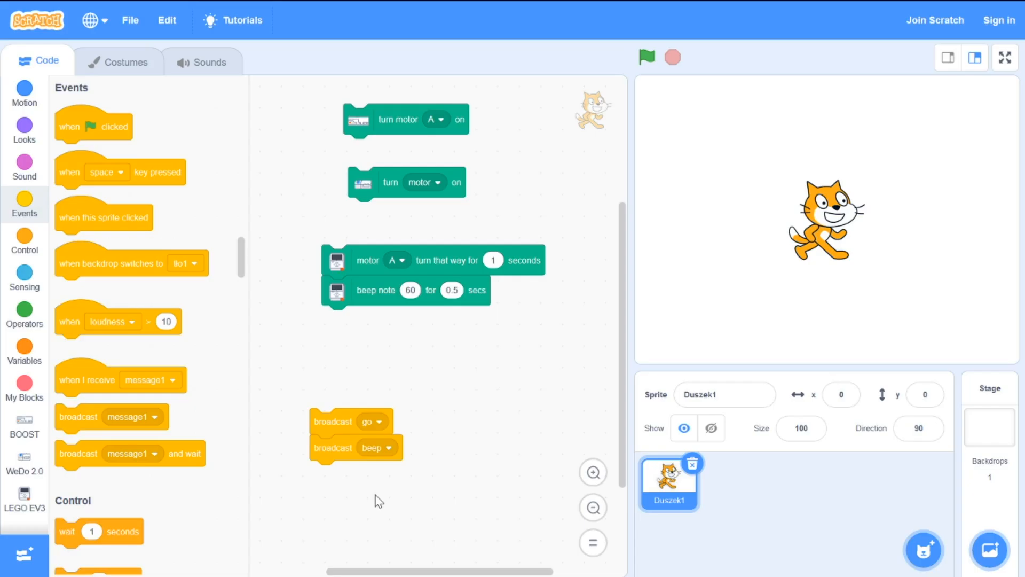
Step: Give the beep note its own 'when I receive beep' hat, separate from the 'go' motor script
{"action": "left_click_drag", "start_coordinate": [376, 291], "coordinate": [376, 358]}
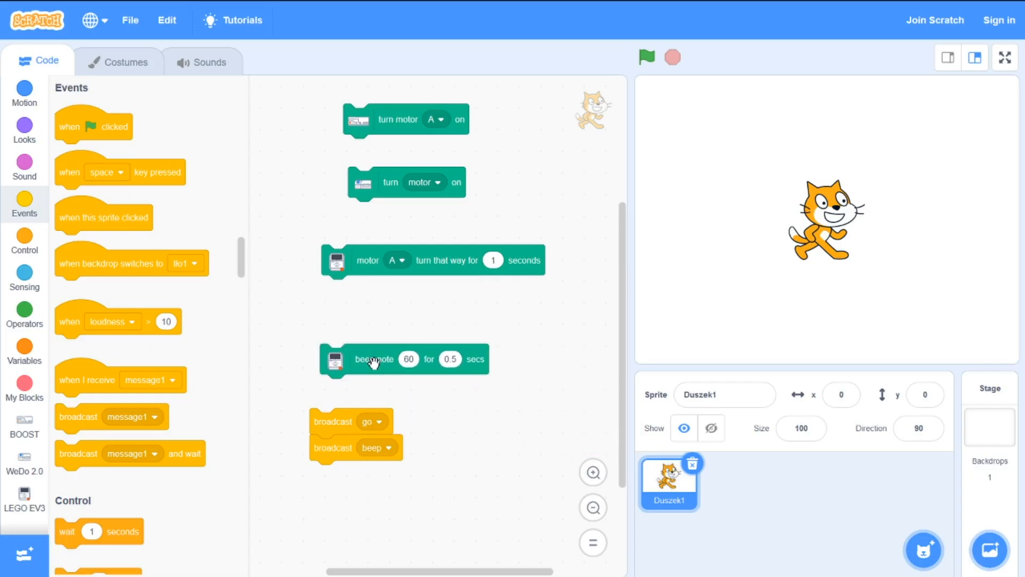
{"action": "left_click_drag", "start_coordinate": [87, 379], "coordinate": [366, 330]}
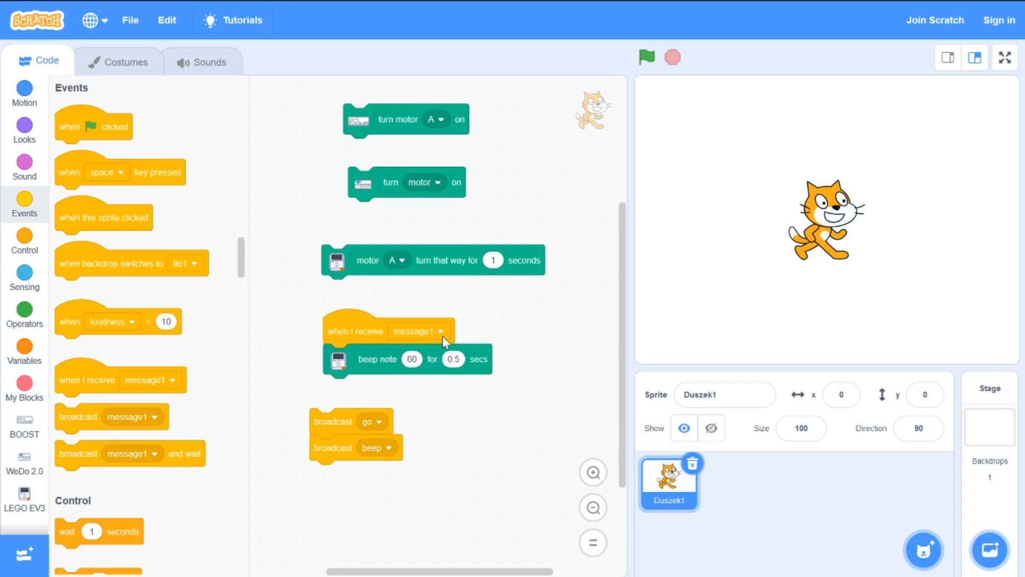
{"action": "left_click", "coordinate": [418, 330]}
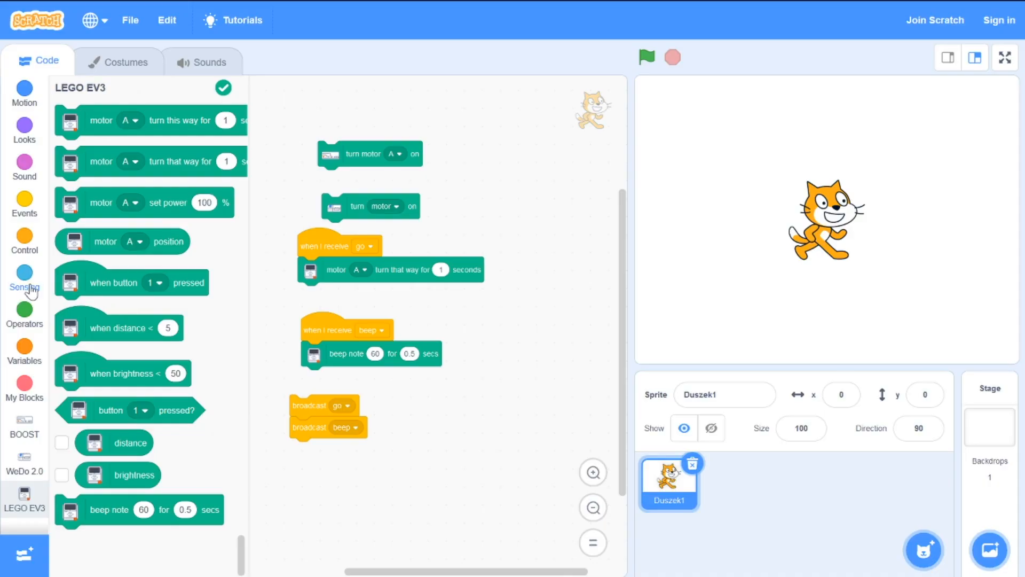
{"action": "left_click", "coordinate": [25, 277]}
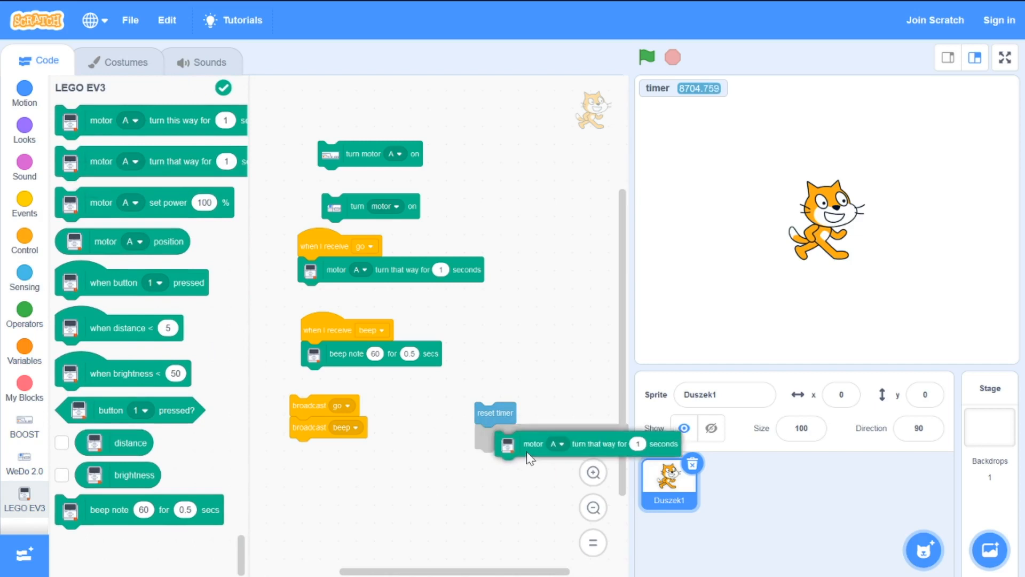
Step: Attach an EV3 'motor A turn that way for 20 seconds' block under 'reset timer'
{"action": "left_click_drag", "start_coordinate": [495, 412], "coordinate": [406, 464]}
{"action": "type", "text": "20"}
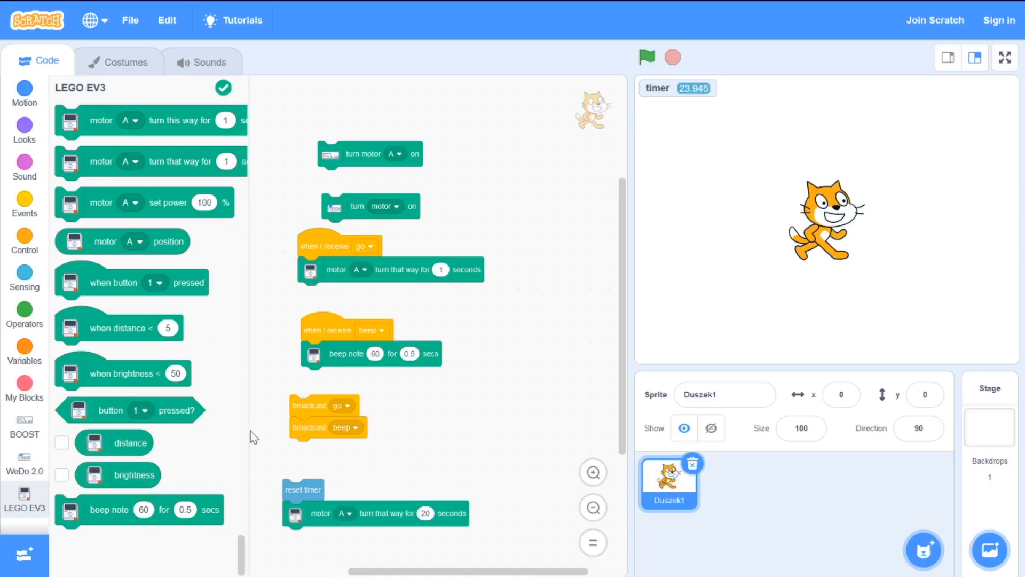
{"action": "left_click", "coordinate": [24, 240]}
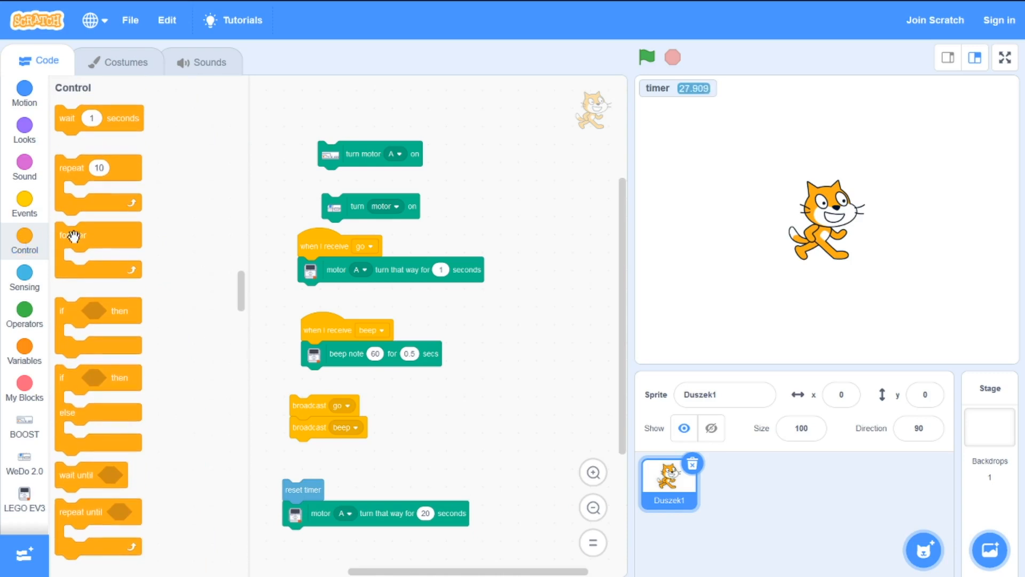
Step: Under 'reset timer', loop forever broadcasting 'go' and waiting 10 seconds
{"action": "left_click_drag", "start_coordinate": [98, 252], "coordinate": [466, 428]}
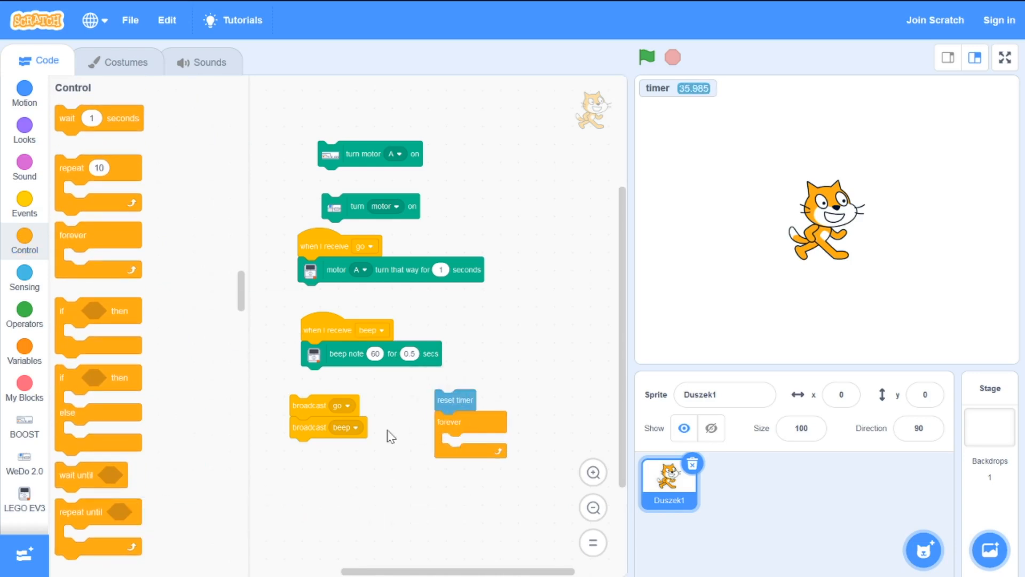
{"action": "left_click", "coordinate": [25, 203]}
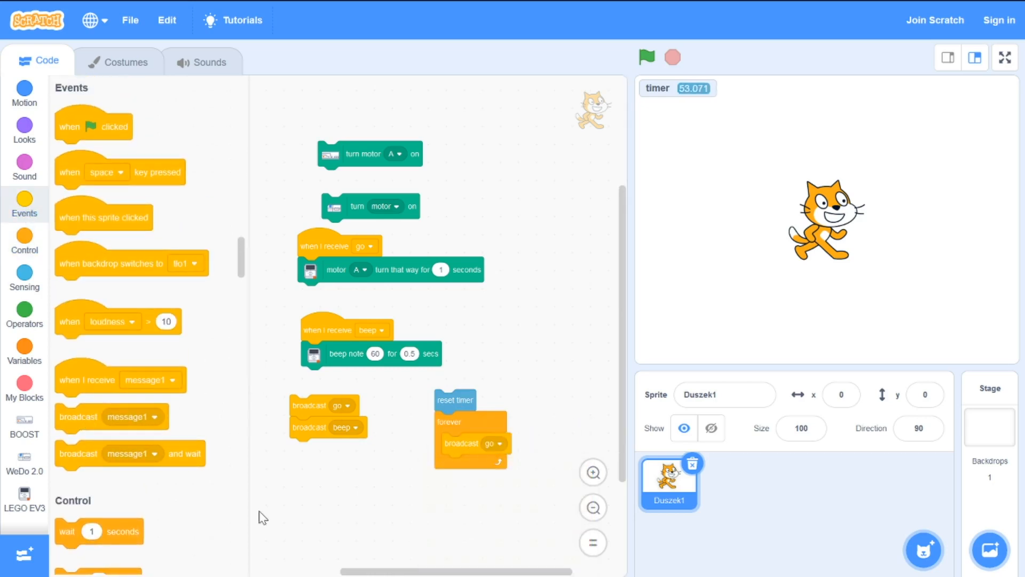
{"action": "left_click_drag", "start_coordinate": [92, 531], "coordinate": [466, 465]}
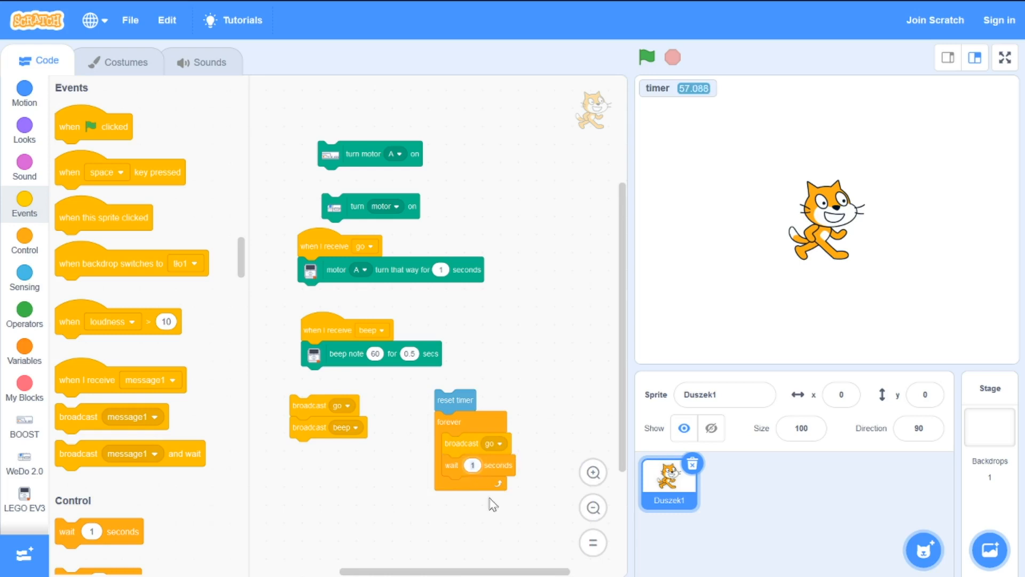
{"action": "left_click", "coordinate": [646, 57]}
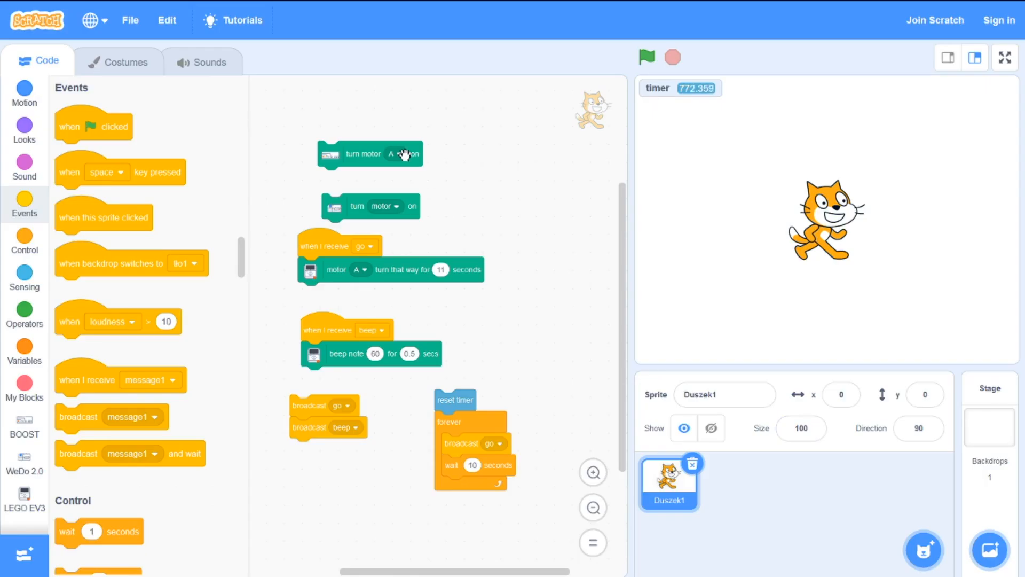
Step: Check the port dropdowns on the BOOST and EV3 motor blocks, keeping both on port A
{"action": "left_click", "coordinate": [393, 154]}
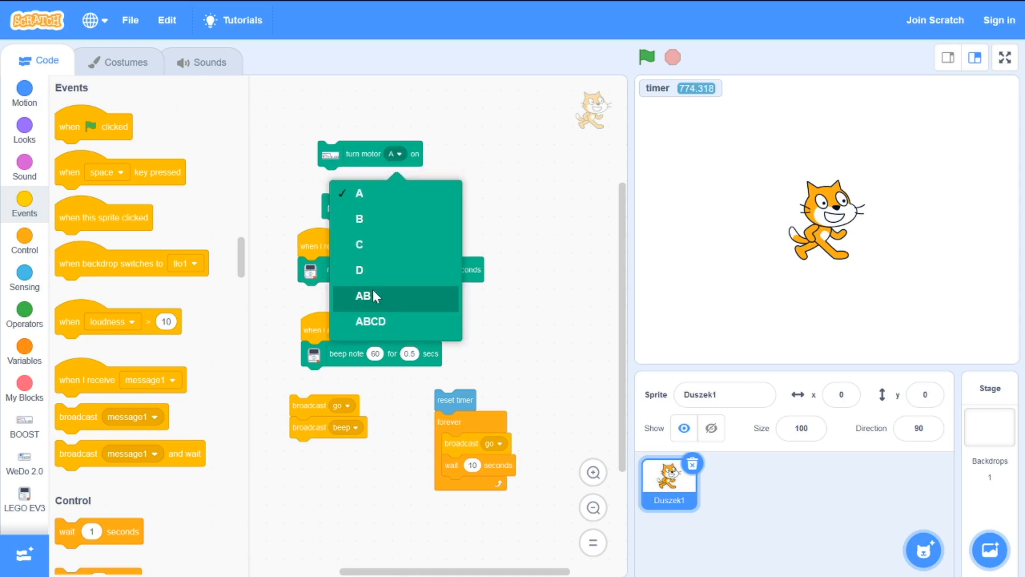
{"action": "left_click", "coordinate": [363, 296]}
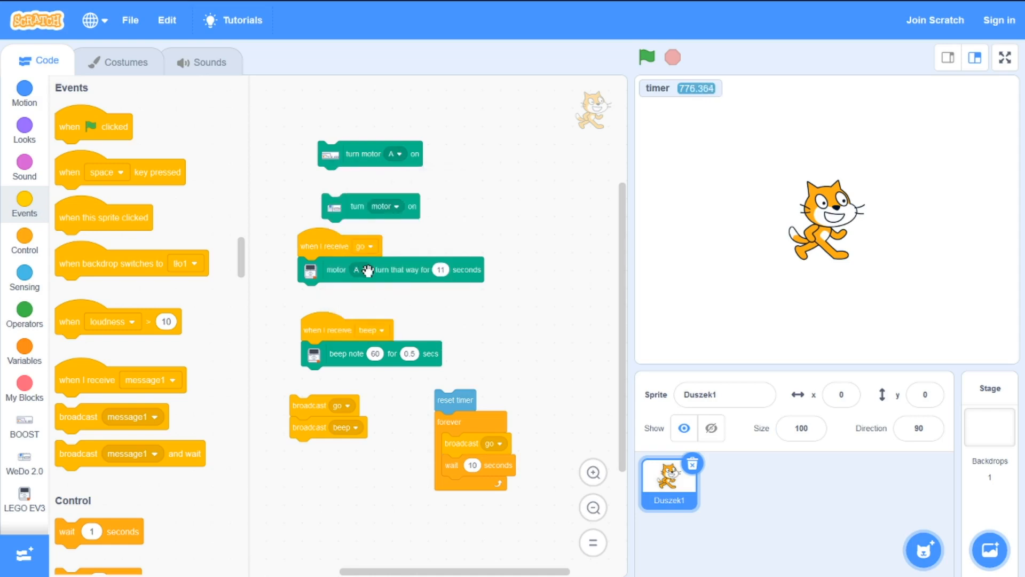
{"action": "left_click", "coordinate": [357, 269]}
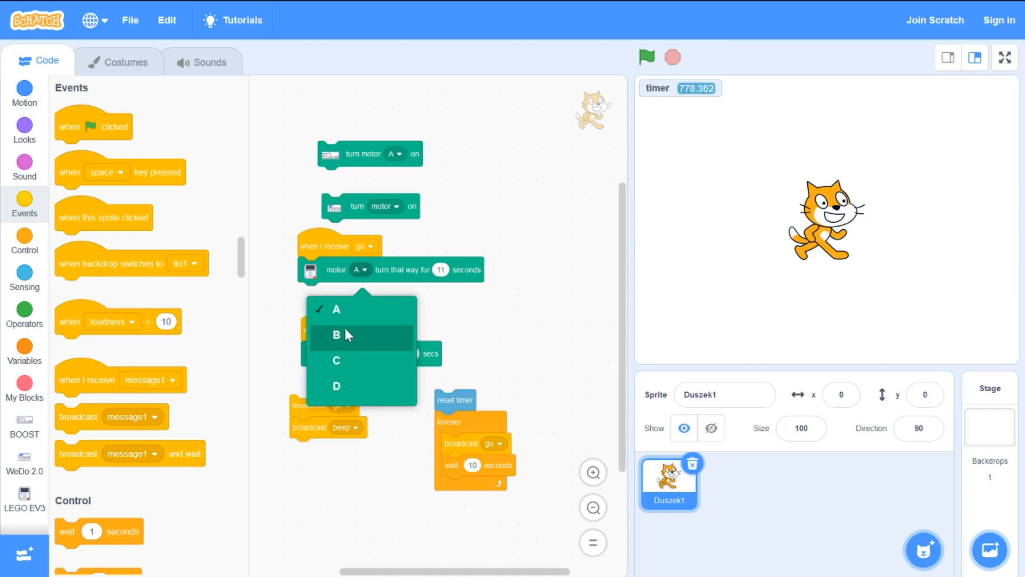
{"action": "left_click", "coordinate": [346, 334]}
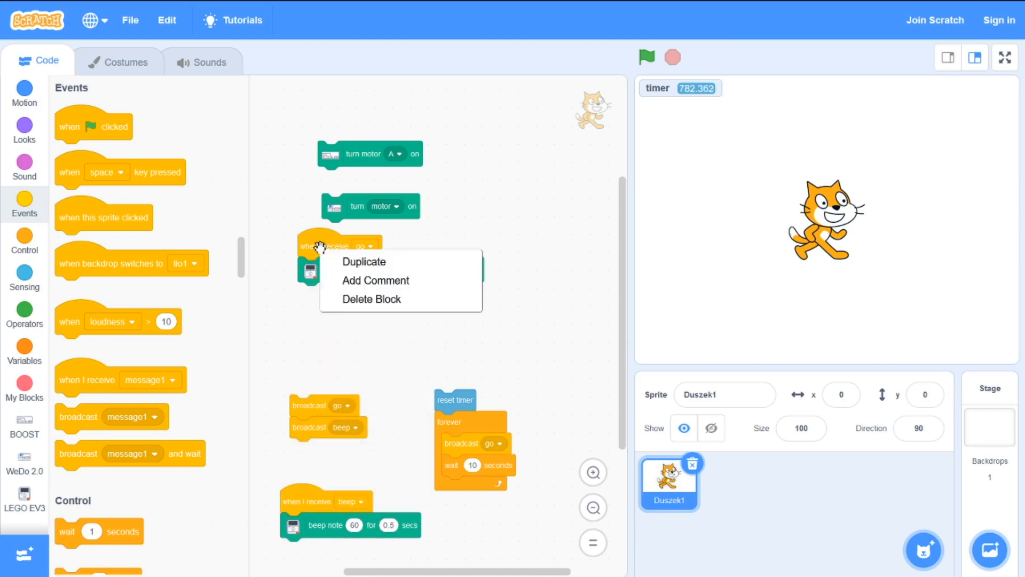
Step: Duplicate the 'go' script for EV3 motor D, then run the timer-and-broadcast loop
{"action": "left_click", "coordinate": [363, 261]}
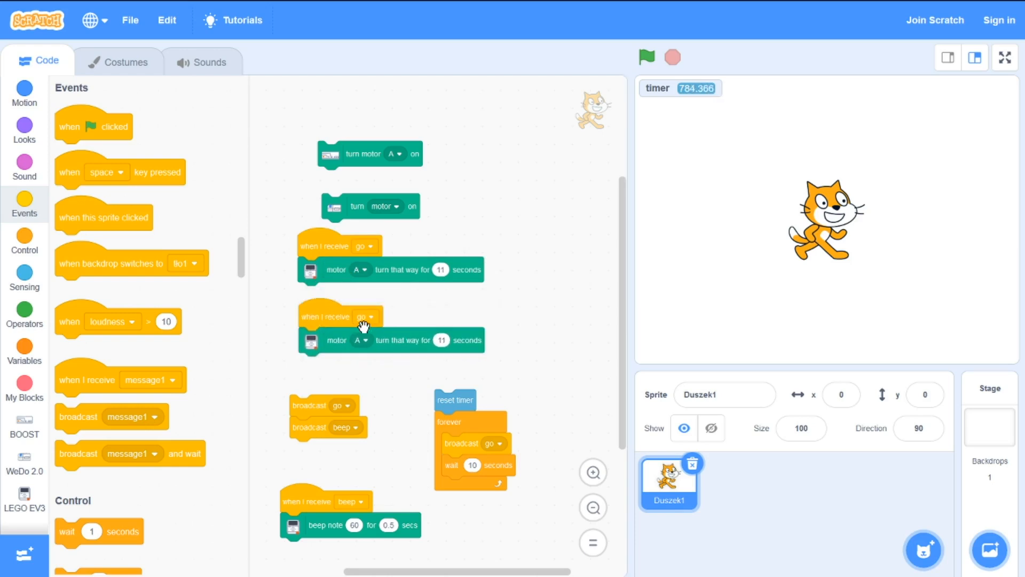
{"action": "left_click", "coordinate": [360, 340]}
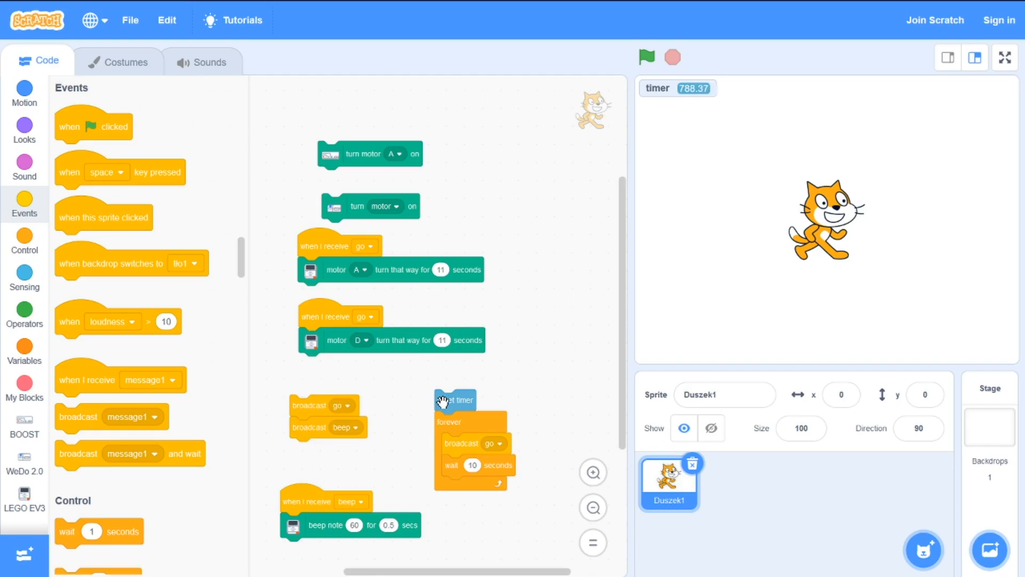
{"action": "left_click", "coordinate": [24, 499]}
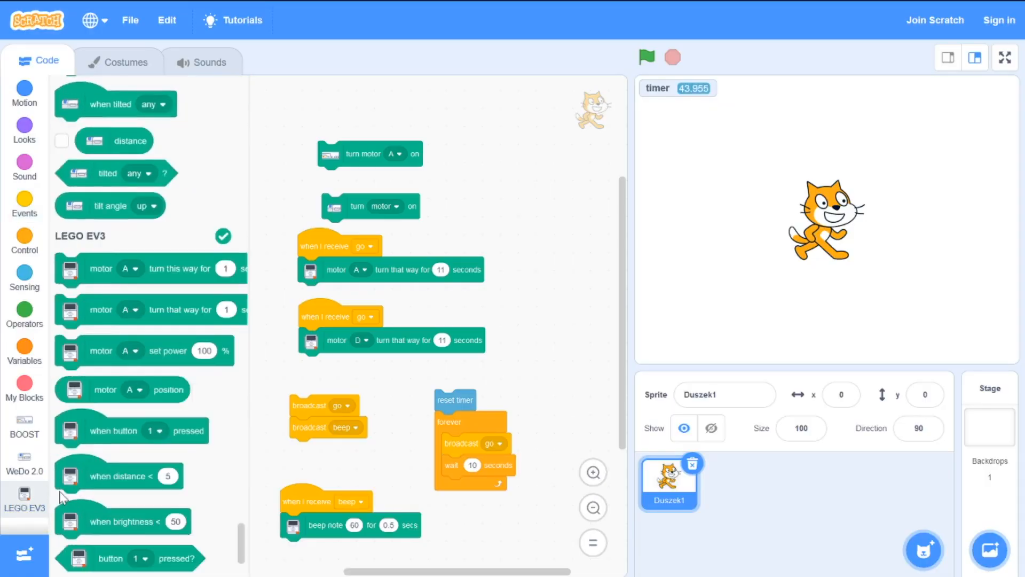
{"action": "scroll", "scroll_direction": "down", "scroll_amount": 3}
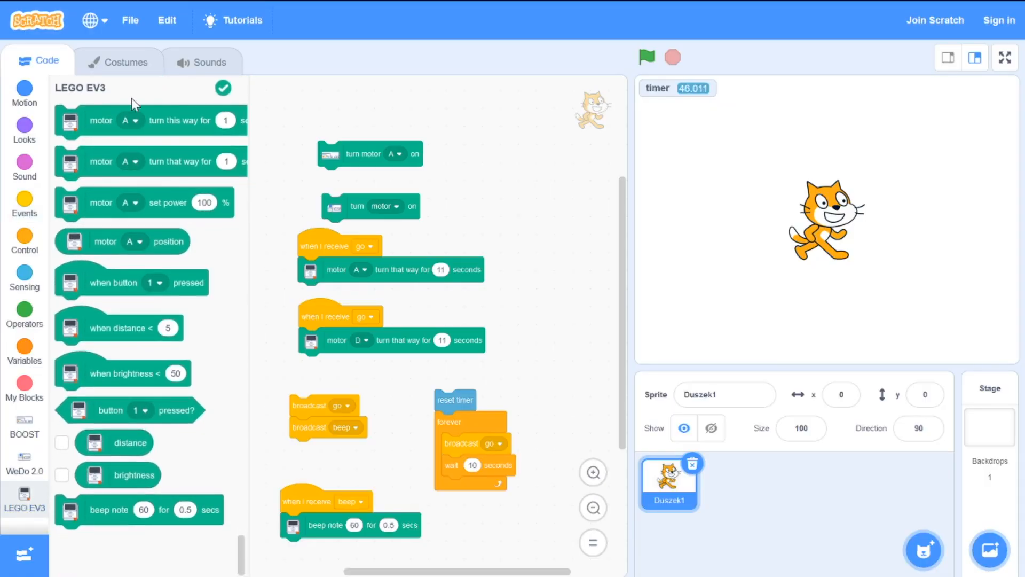